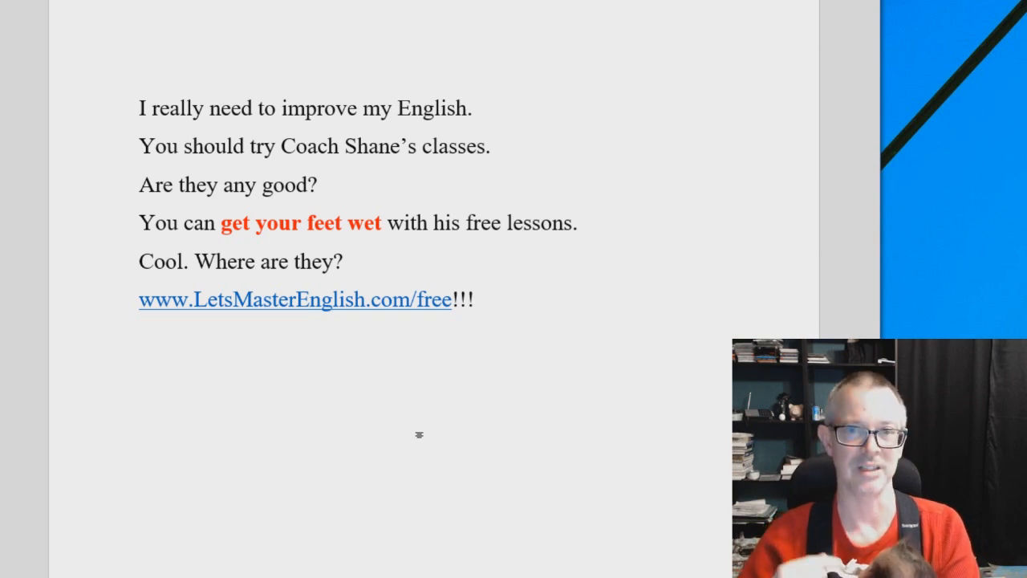
click(142, 375)
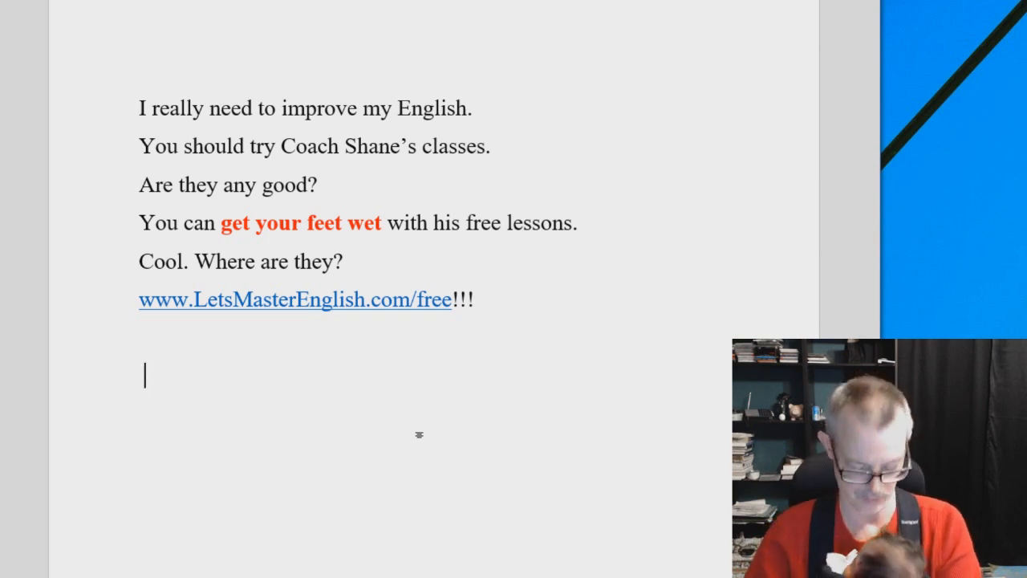